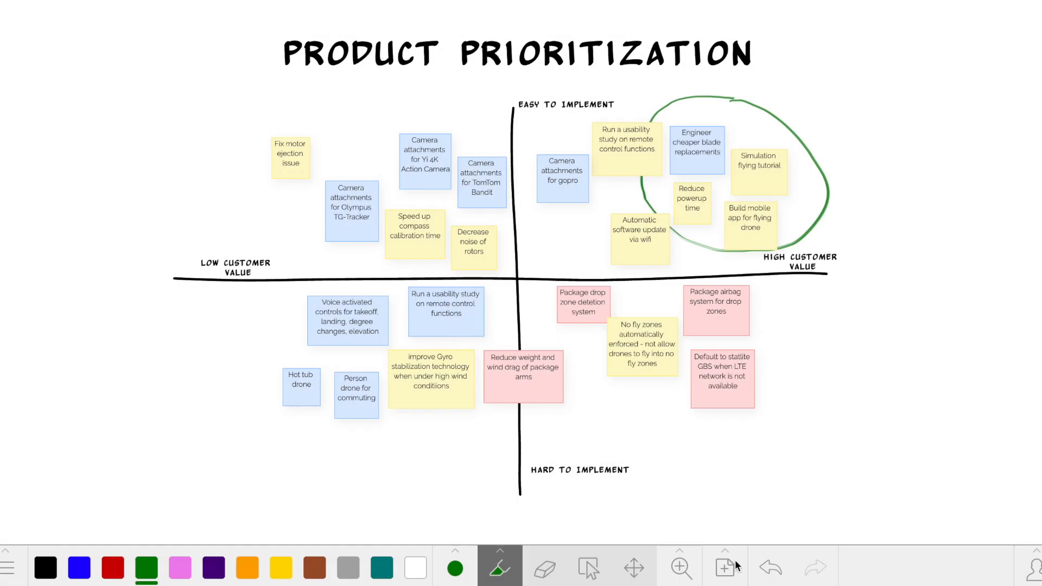
Open the add menu from the plus button in the bottom toolbar.
{"action": "left_click", "coordinate": [725, 568]}
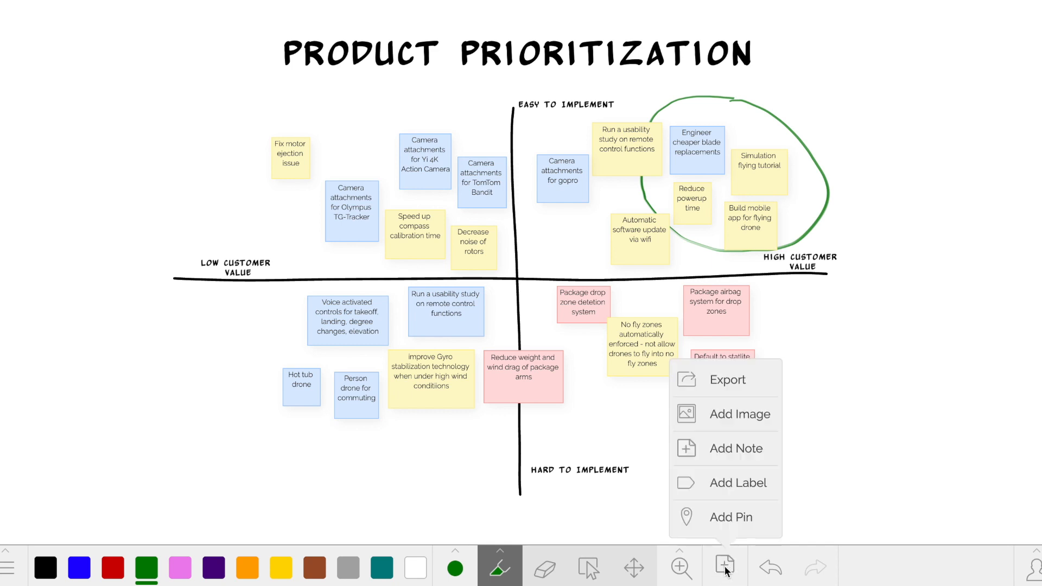
{"action": "mouse_move", "coordinate": [749, 524]}
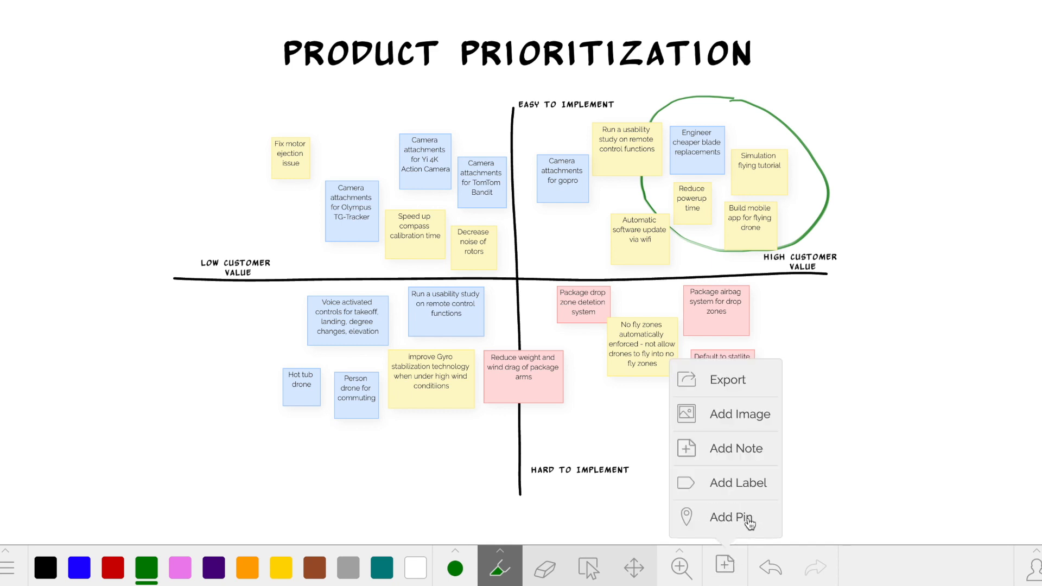
Add a pin named 'Product Prio' and reorder pins with Present on Limnu first.
{"action": "left_click", "coordinate": [732, 518]}
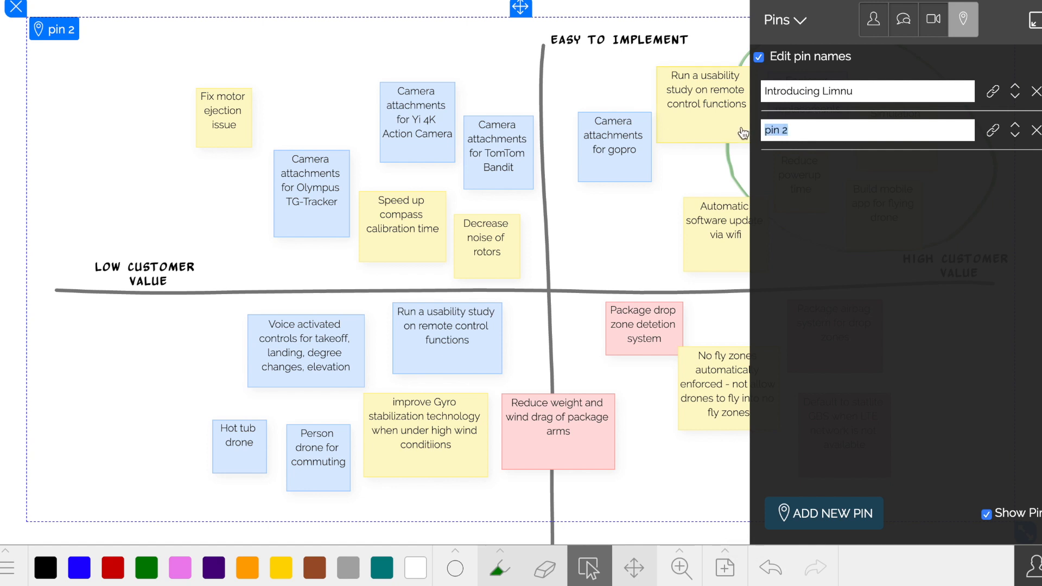
{"action": "type", "text": "Product Prio"}
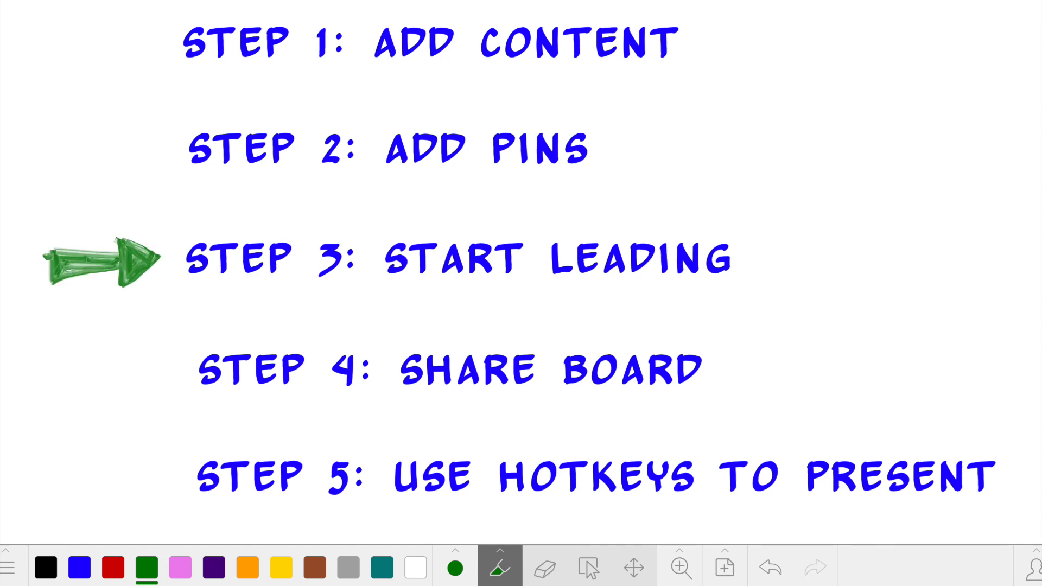
{"action": "left_click", "coordinate": [112, 567]}
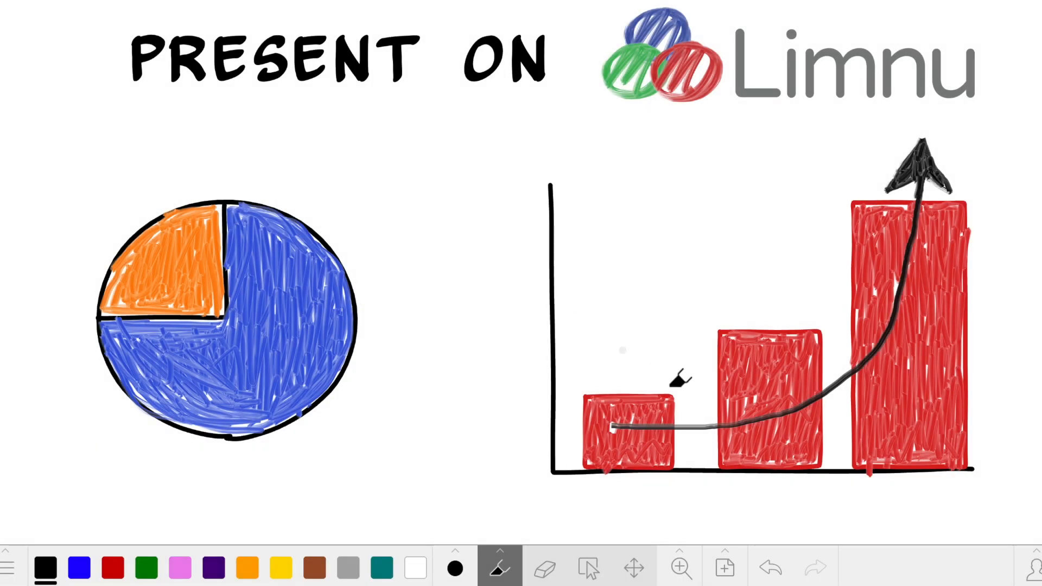
{"action": "left_click", "coordinate": [963, 18]}
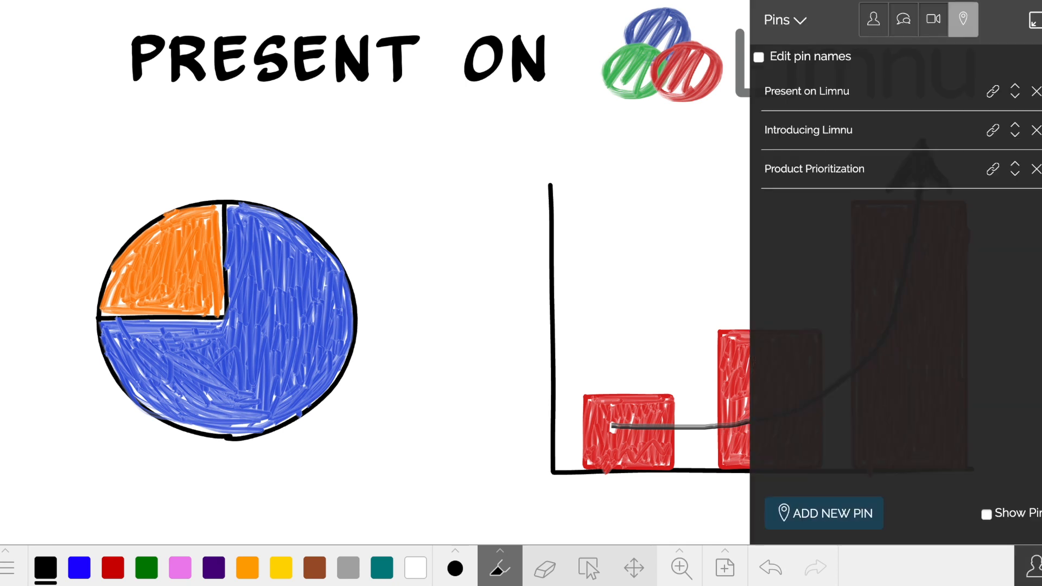
Start and then stop leading collaborators from the People panel.
{"action": "left_click", "coordinate": [873, 19]}
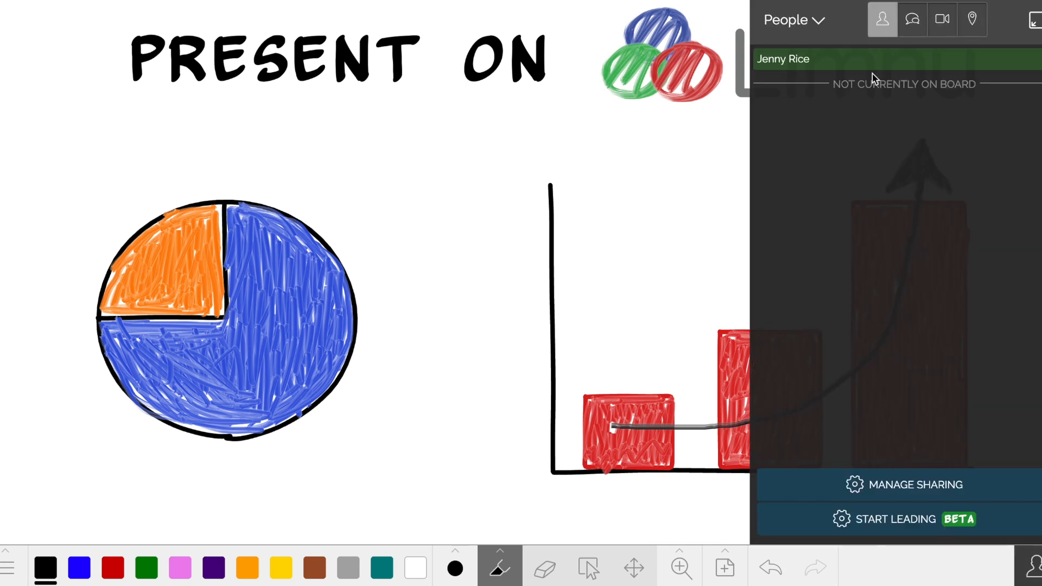
{"action": "left_click", "coordinate": [904, 519]}
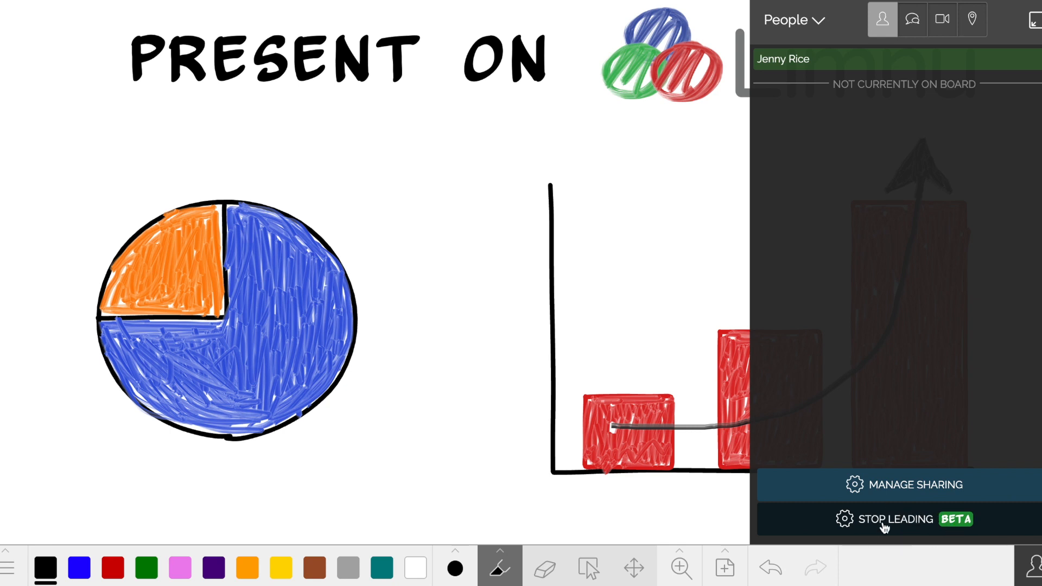
{"action": "left_click", "coordinate": [904, 519]}
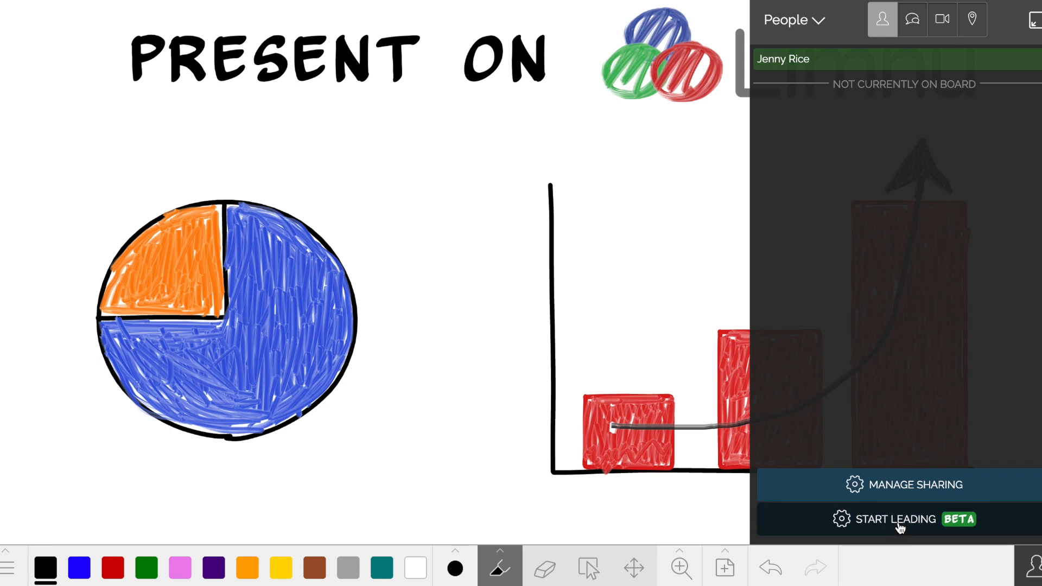
{"action": "left_click", "coordinate": [894, 519]}
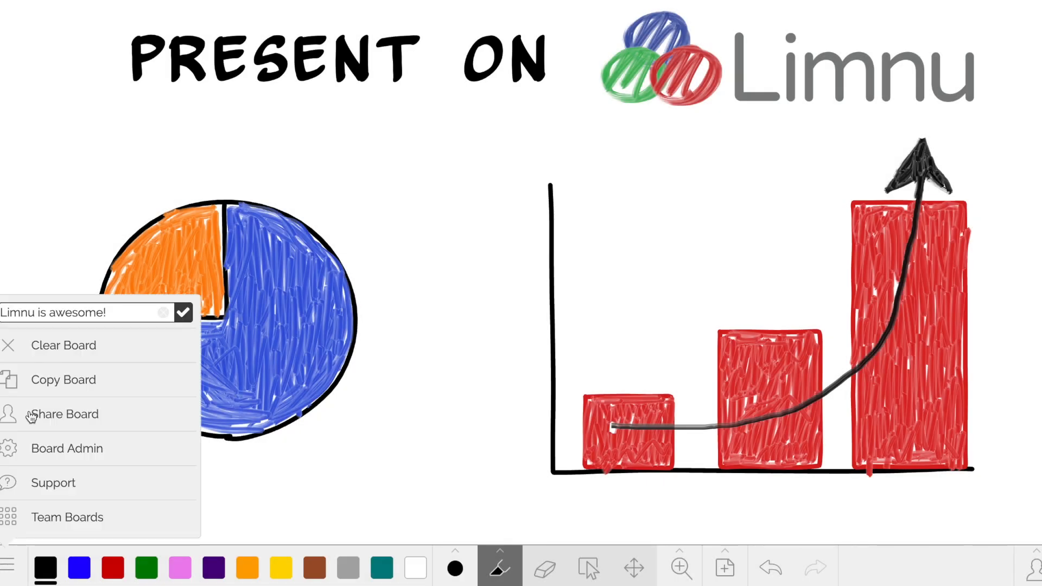
Share the board and send one email invitation under Individuals.
{"action": "left_click", "coordinate": [65, 415]}
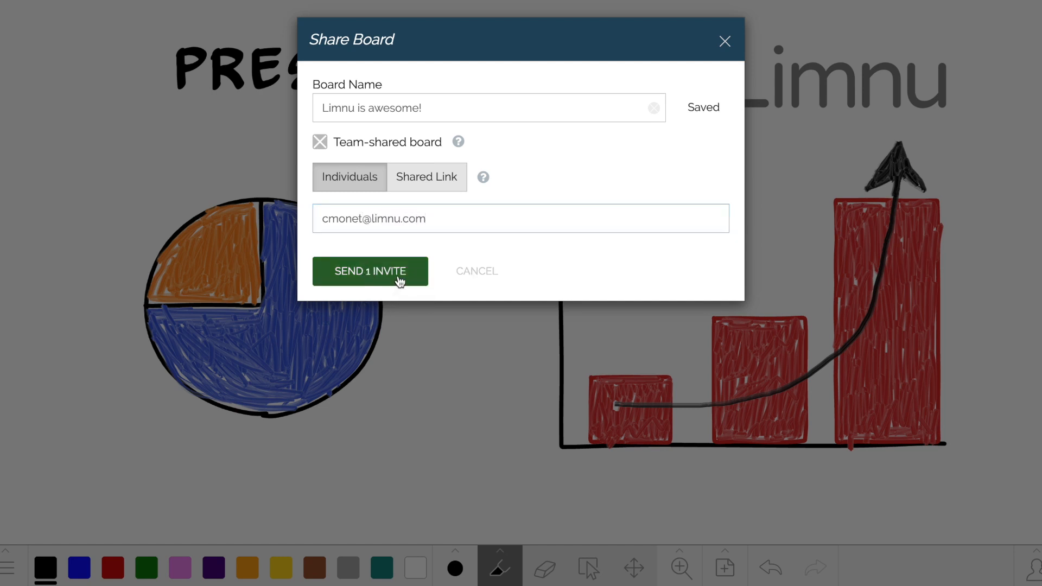
{"action": "left_click", "coordinate": [371, 272]}
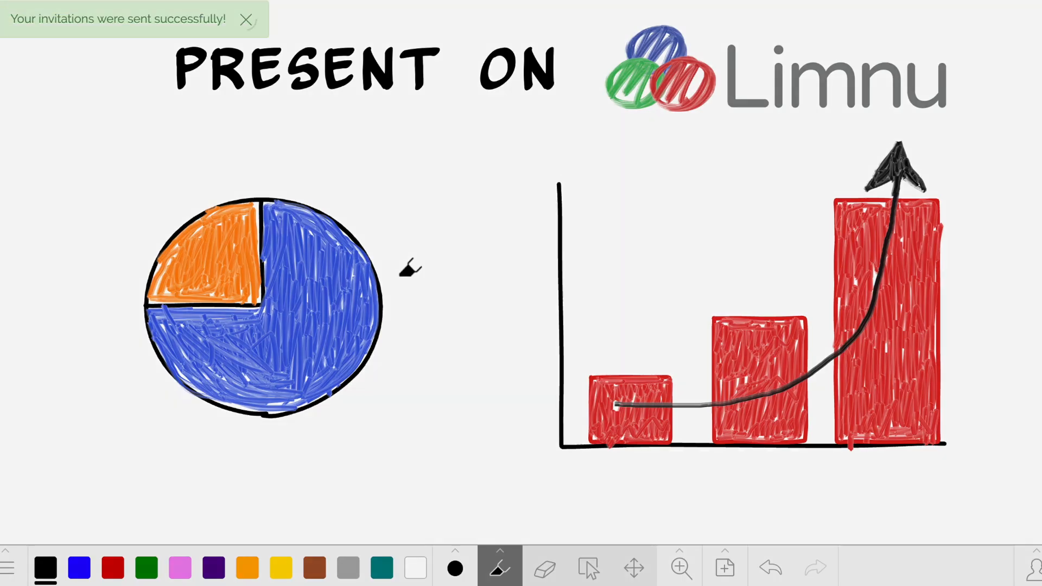